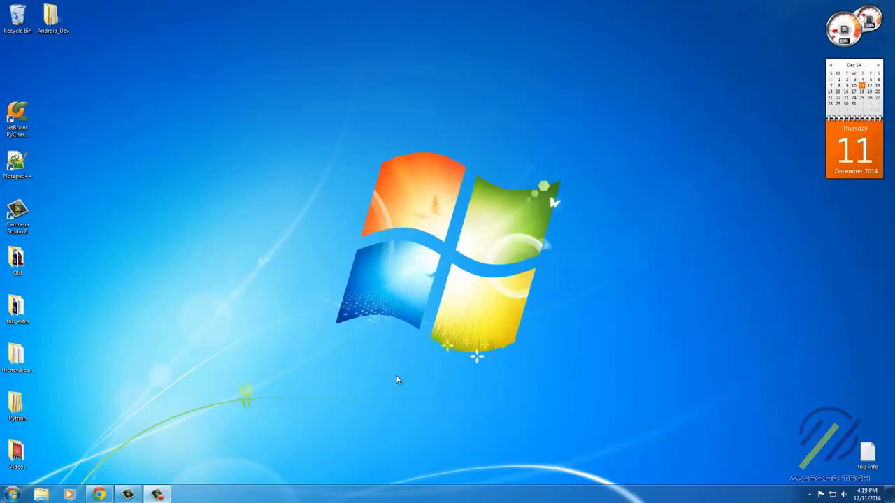
pyautogui.moveTo(391, 316)
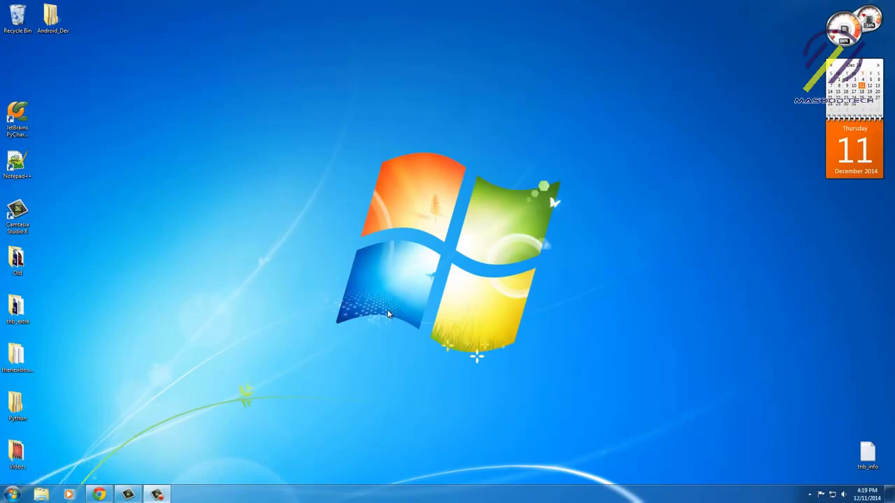
pyautogui.moveTo(238, 238)
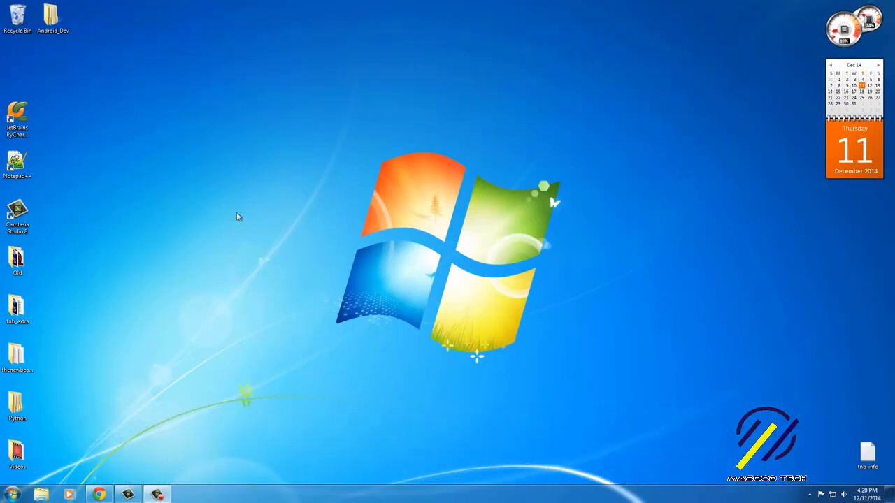
pyautogui.moveTo(274, 262)
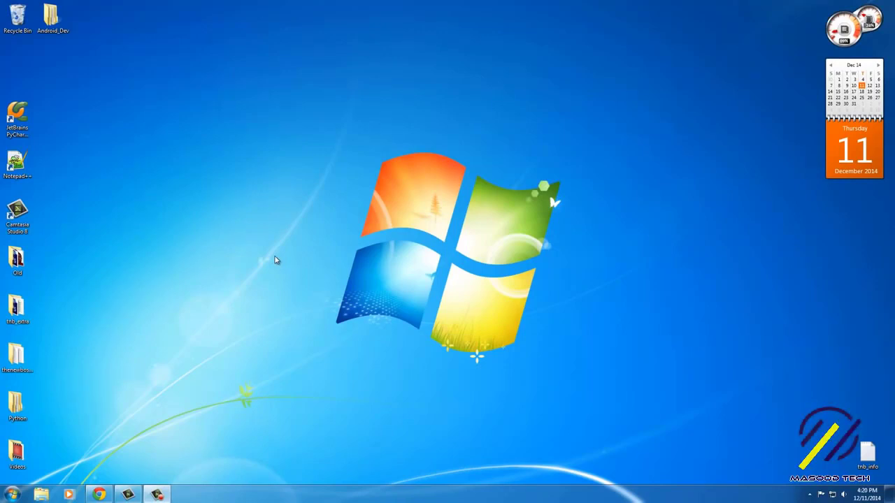
pyautogui.moveTo(257, 281)
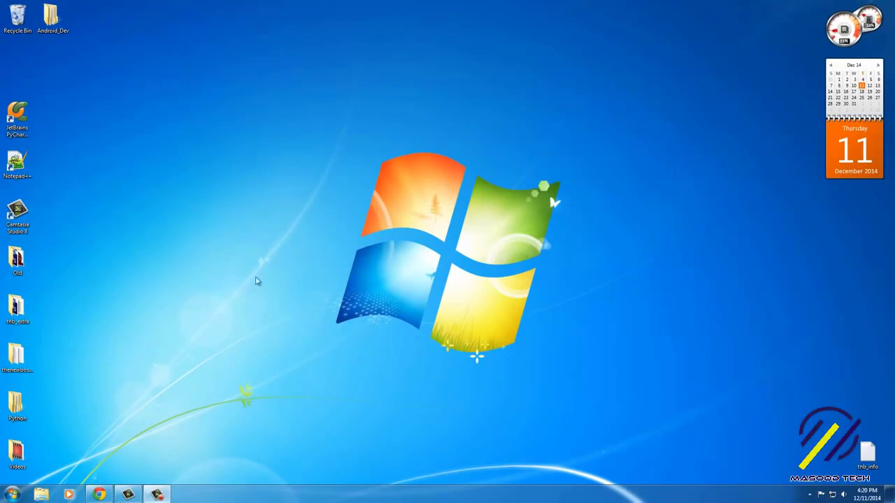
# - Launch Google Chrome from the taskbar to the Google home page
pyautogui.click(98, 496)
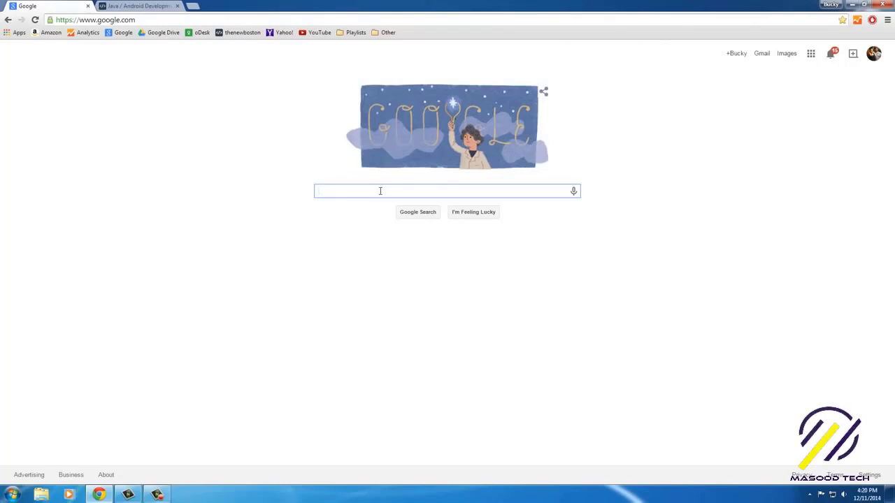
# - Search Google for 'download java jdk' and go to Oracle's Java SE Downloads page
pyautogui.click(28, 475)
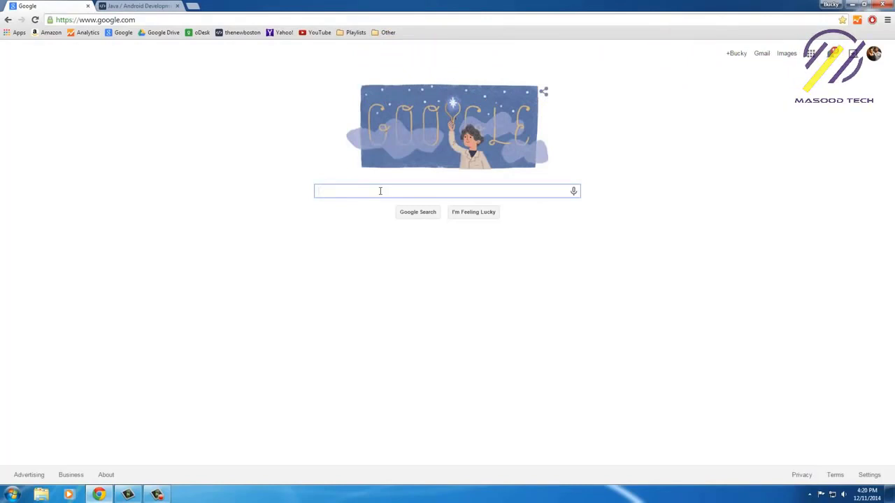
pyautogui.click(380, 190)
pyautogui.write('download')
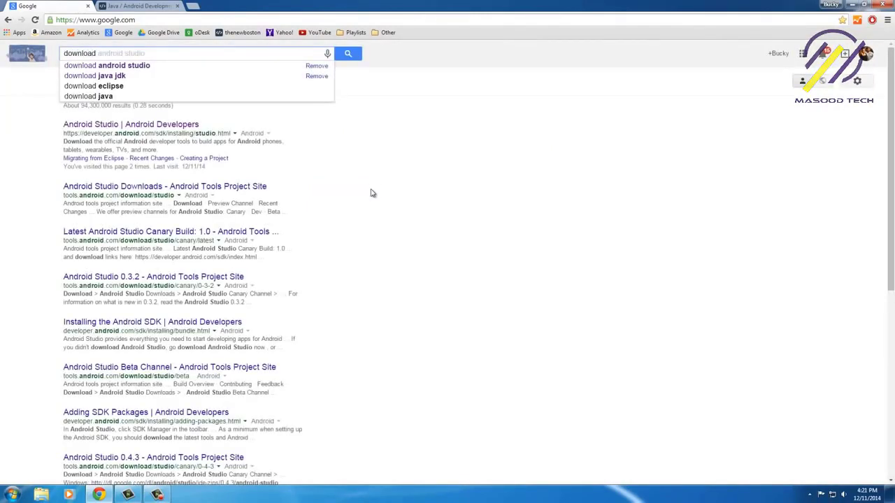
pyautogui.click(95, 76)
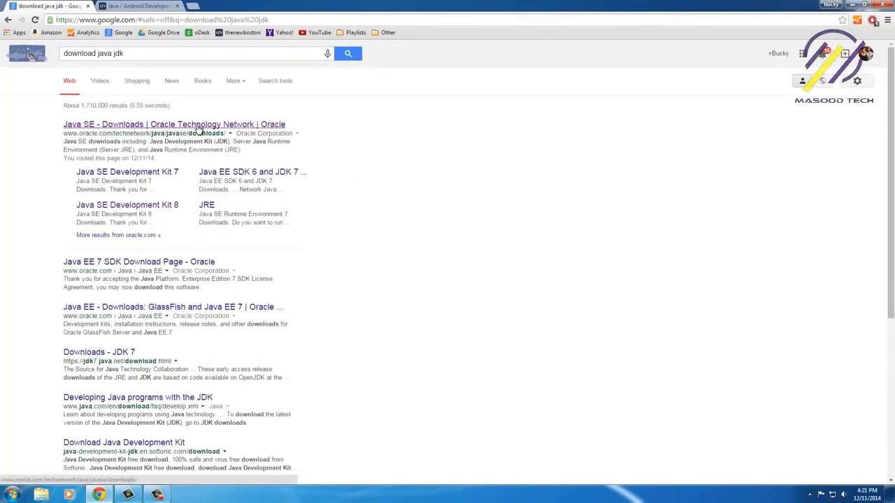
pyautogui.click(173, 125)
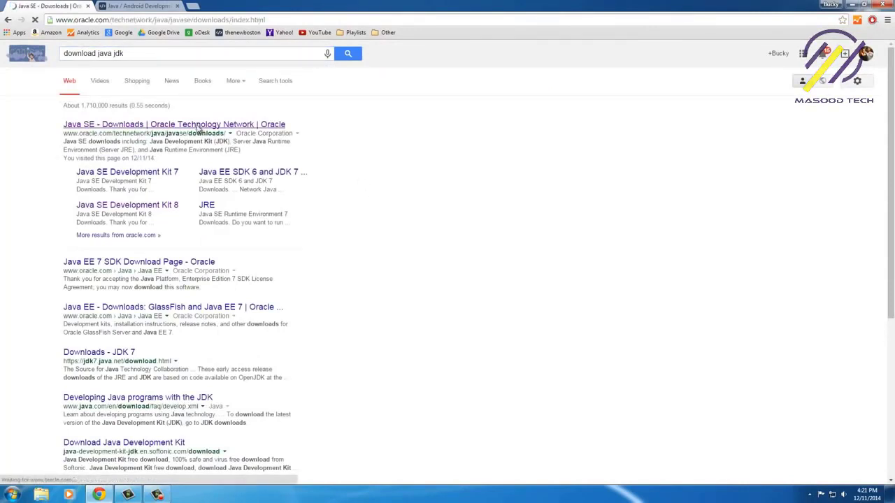
pyautogui.click(174, 124)
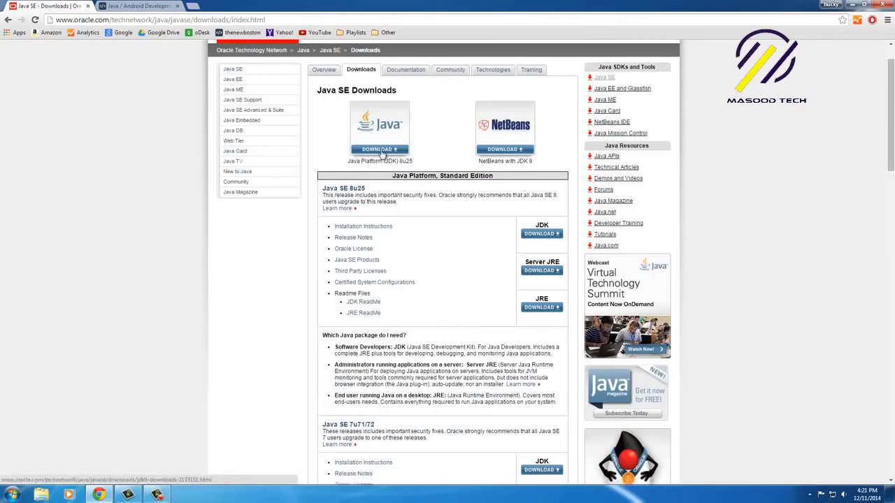
# - Go to the JDK 8 download page and reach the Java SE Development Kit 8u25 table
pyautogui.click(543, 233)
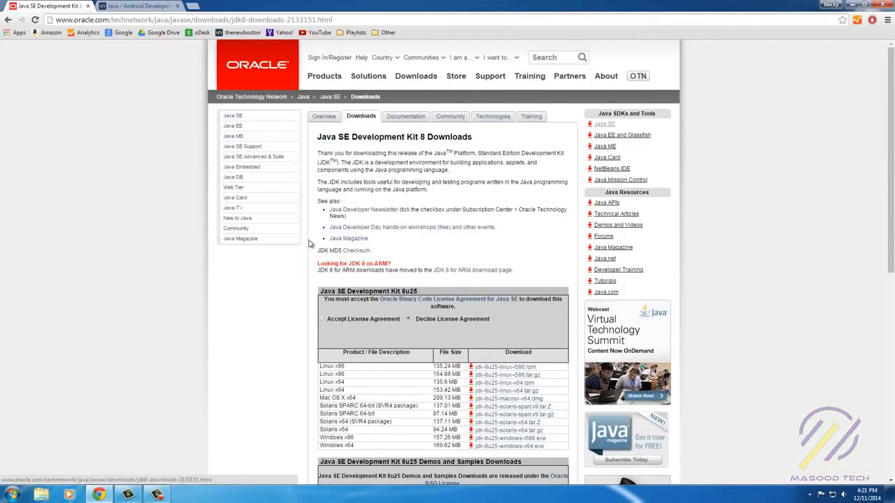
pyautogui.scroll(-3)
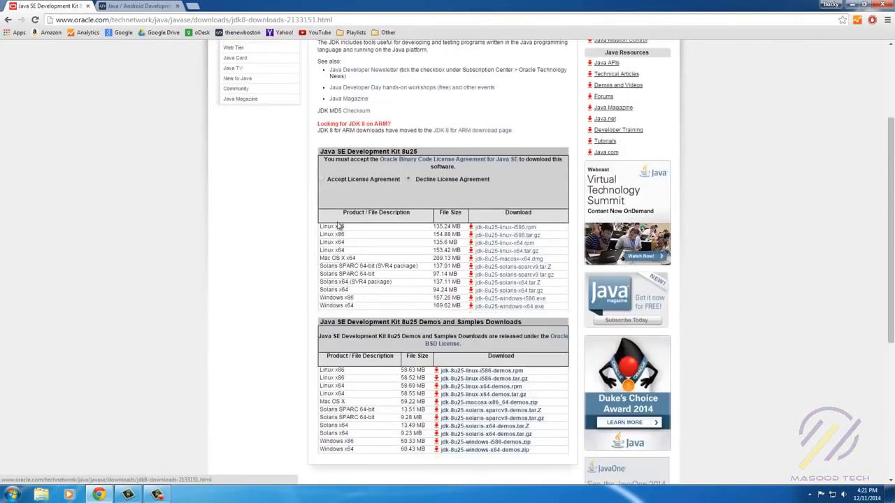
pyautogui.moveTo(330, 235)
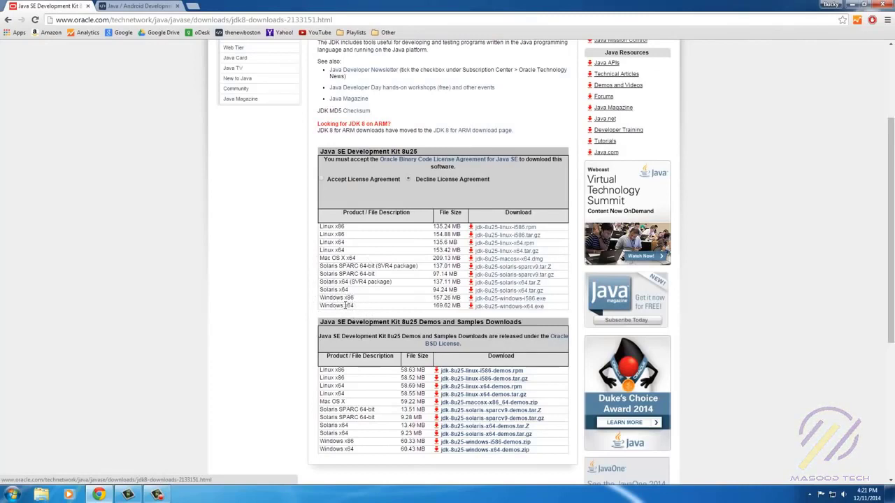
pyautogui.moveTo(364, 307)
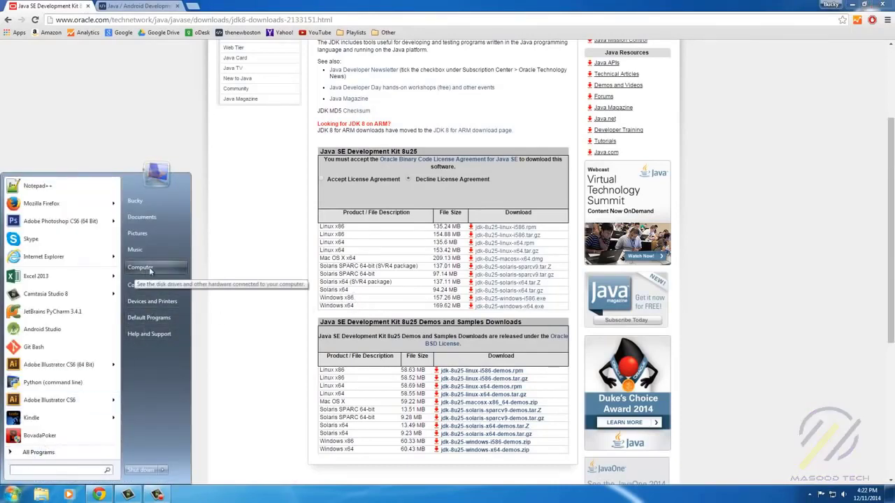
pyautogui.rightClick(140, 267)
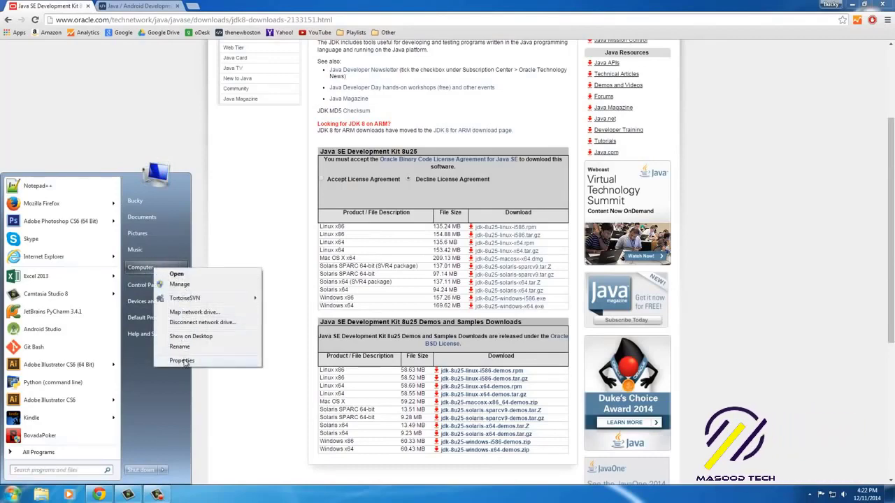
pyautogui.click(181, 361)
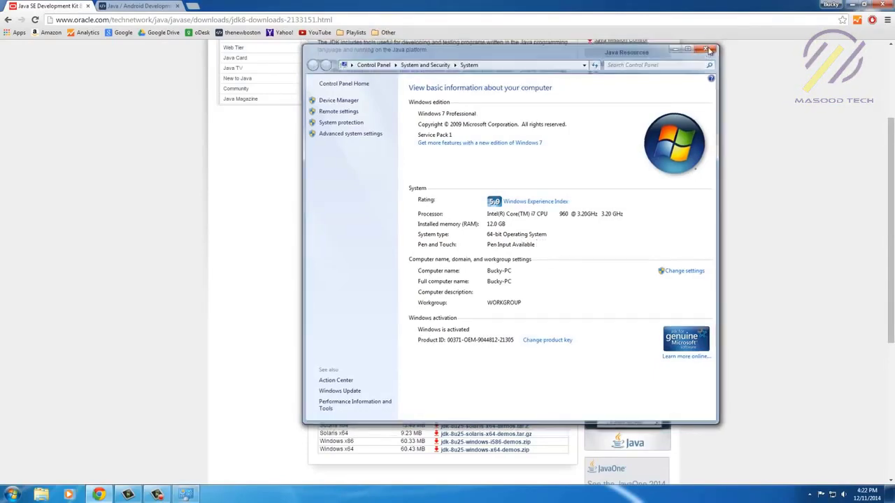
pyautogui.click(708, 51)
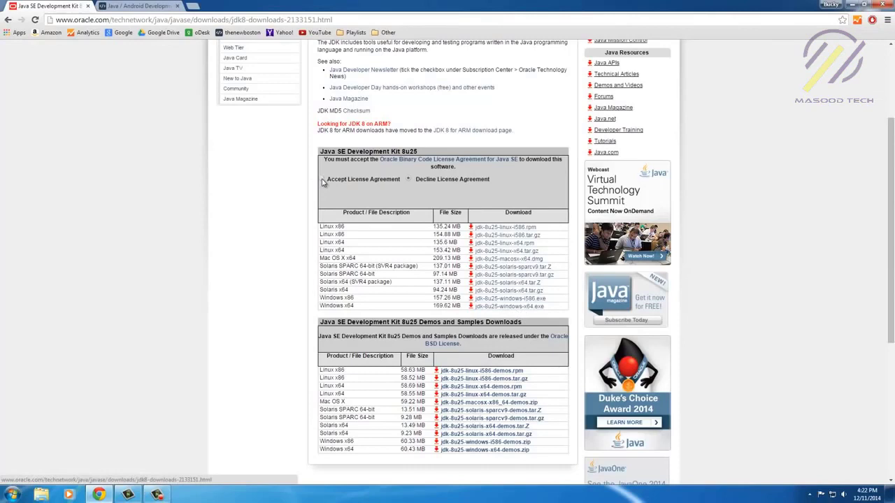
# - Accept the license agreement, download jdk-8u25-windows-x64.exe and check it in Chrome's downloads list
pyautogui.click(322, 179)
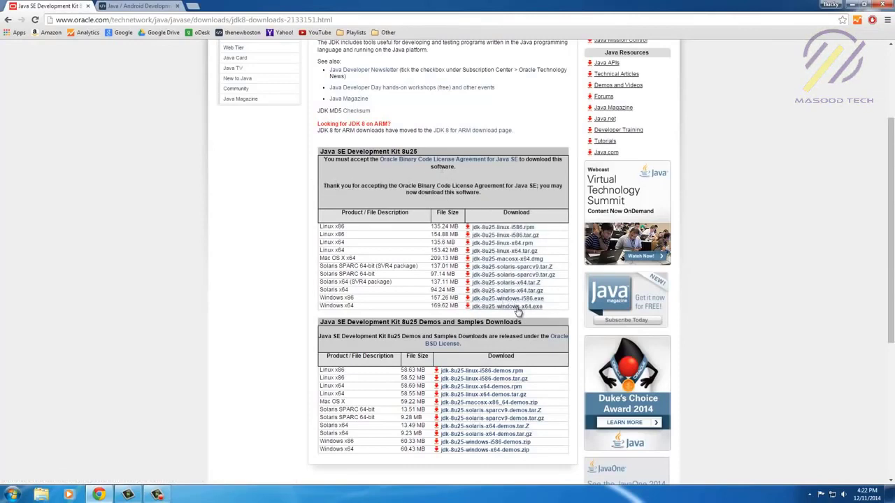
pyautogui.click(506, 308)
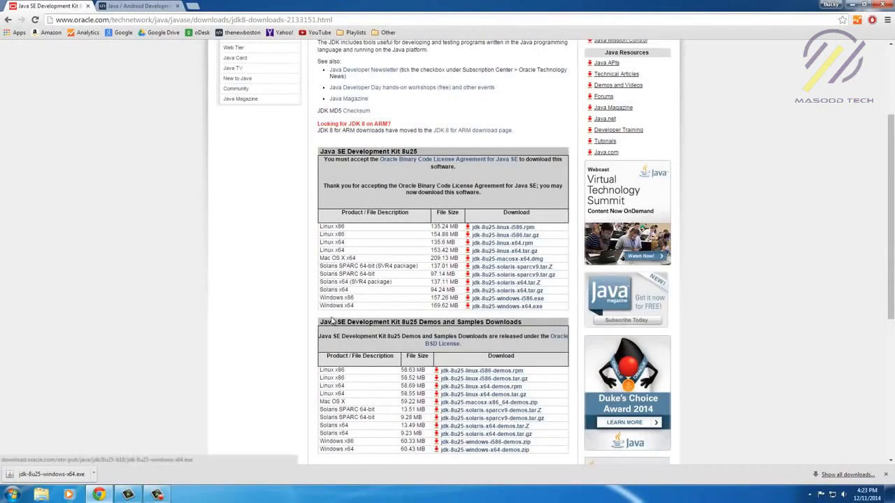
pyautogui.moveTo(517, 316)
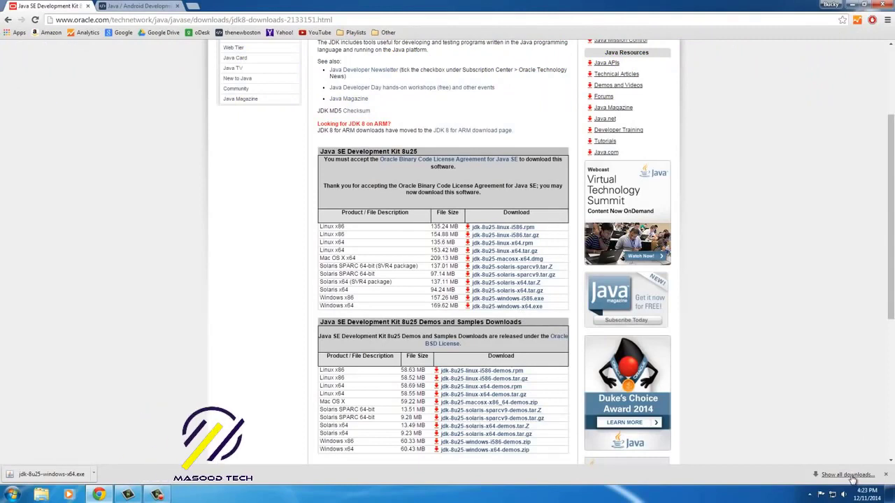
pyautogui.click(848, 475)
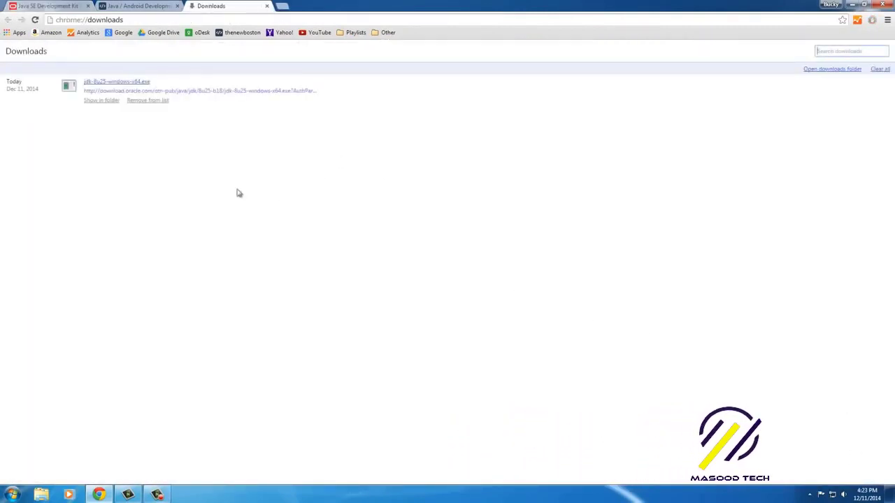
pyautogui.moveTo(310, 193)
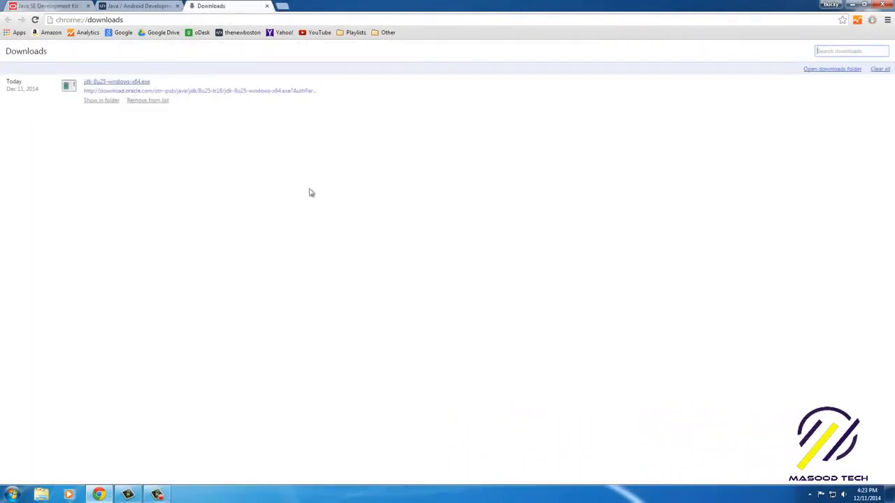
pyautogui.click(45, 6)
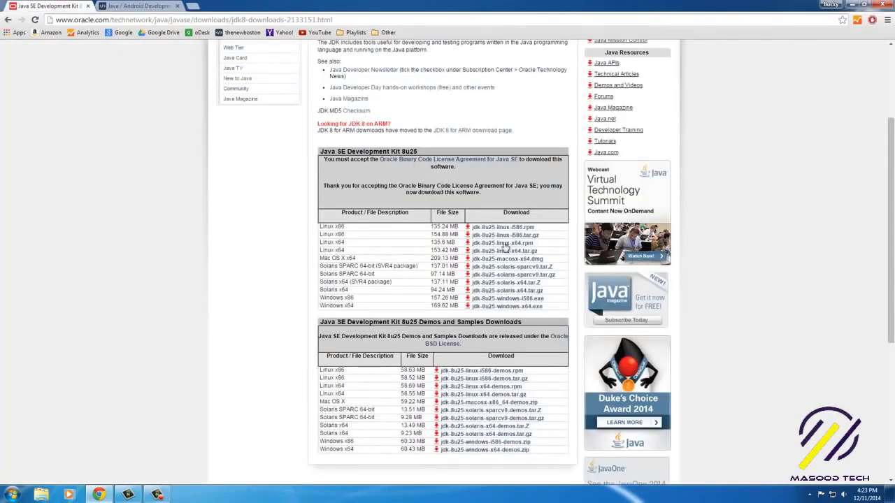
# - Launch jdk-8u25-windows-x64 from the Downloads folder and allow it through User Account Control
pyautogui.click(11, 495)
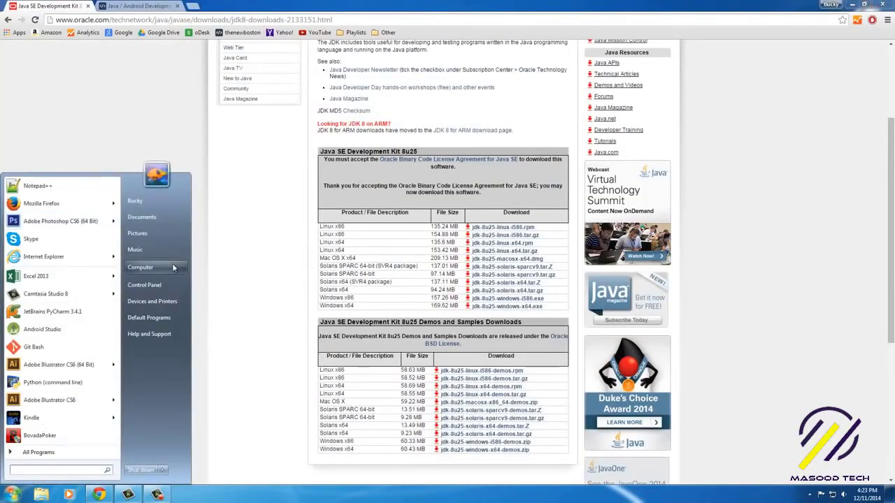
pyautogui.moveTo(140, 201)
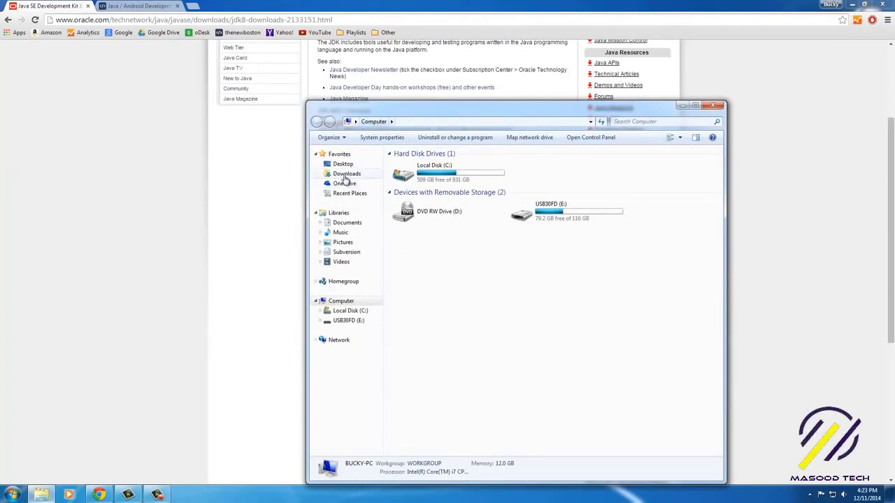
pyautogui.click(347, 173)
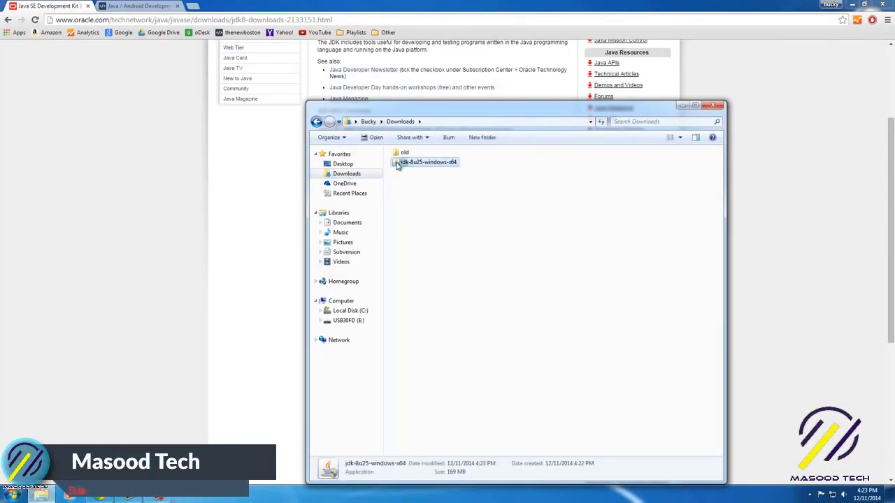
pyautogui.doubleClick(428, 162)
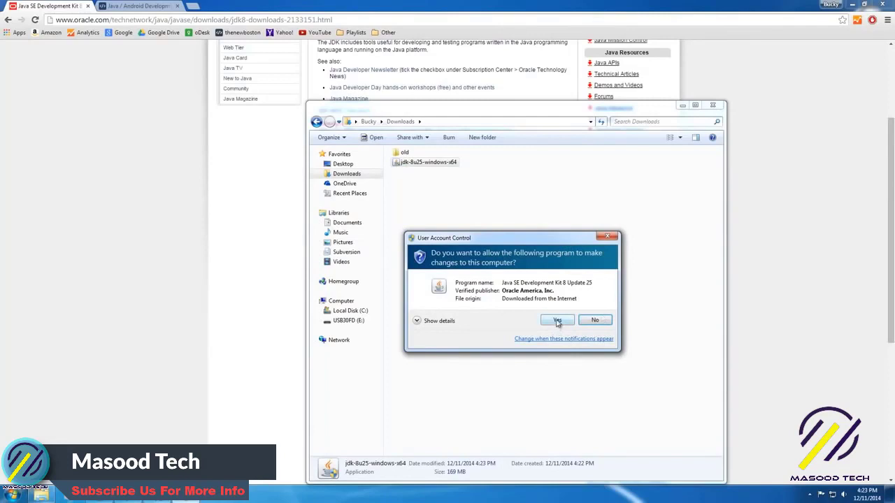
pyautogui.click(557, 320)
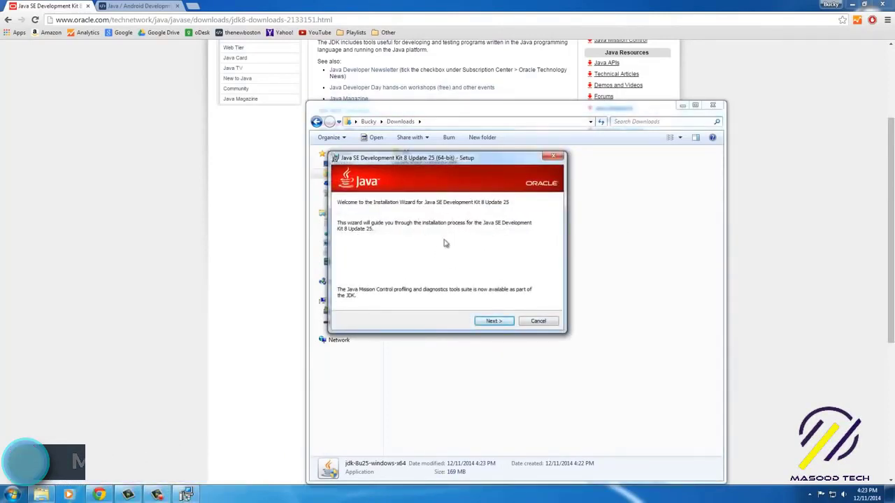
pyautogui.moveTo(483, 240)
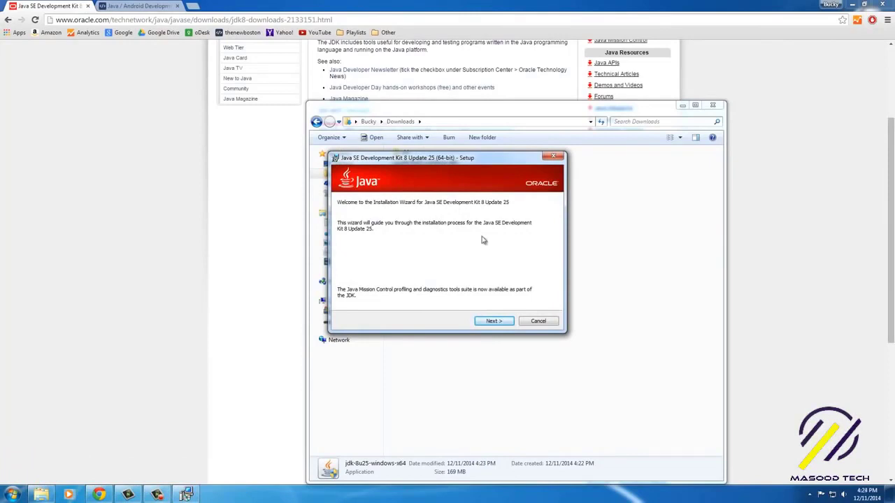
pyautogui.moveTo(481, 238)
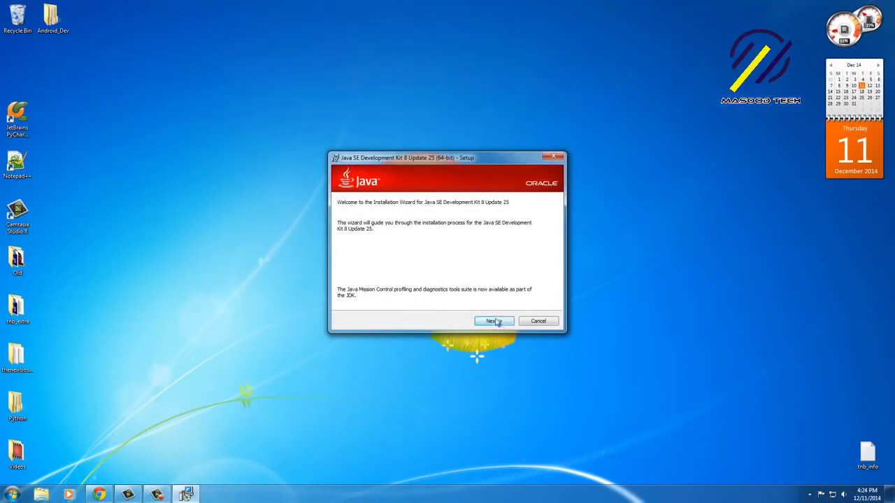
# - Install JDK 8 Update 25 with default features and the default JRE destination folder
pyautogui.click(491, 320)
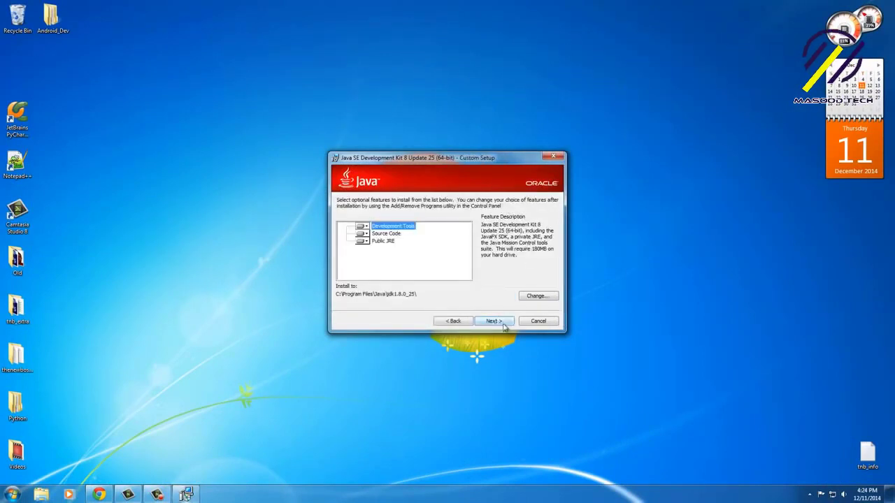
pyautogui.click(494, 320)
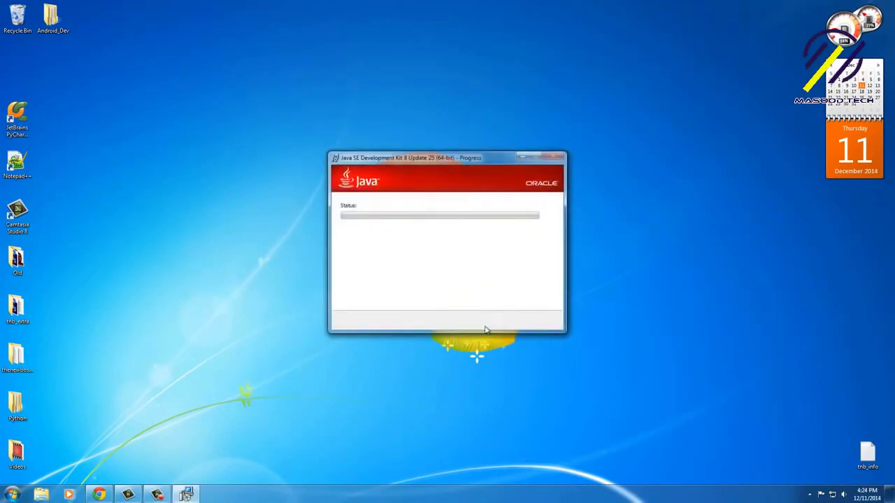
pyautogui.moveTo(481, 333)
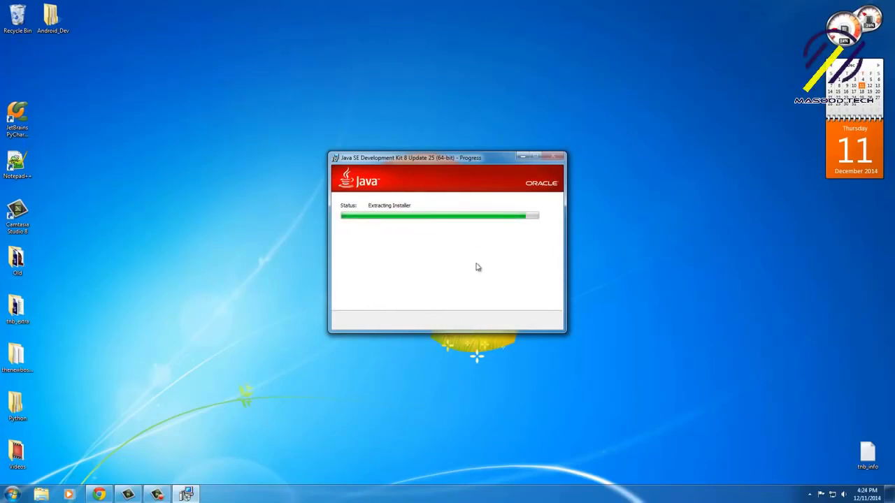
pyautogui.moveTo(436, 267)
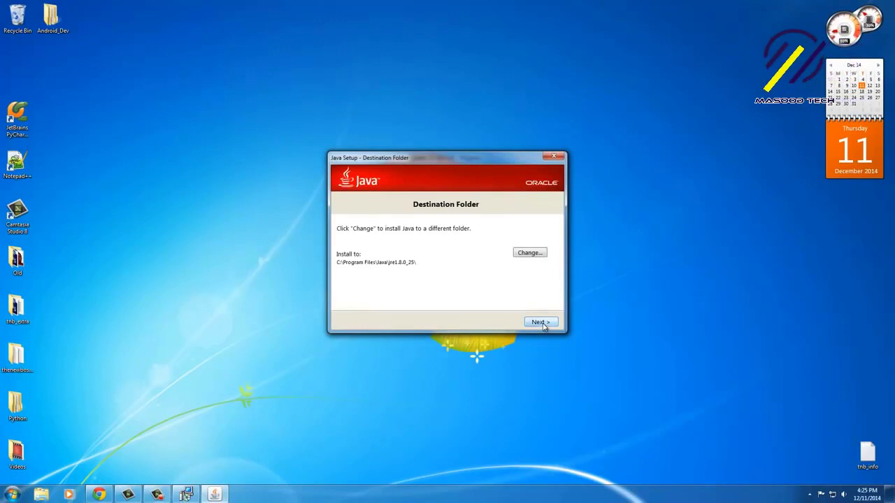
pyautogui.click(540, 322)
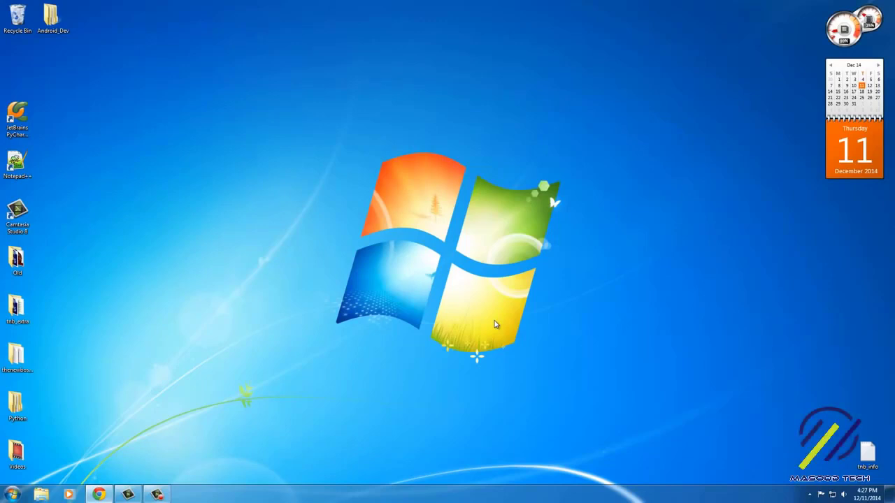
pyautogui.moveTo(246, 333)
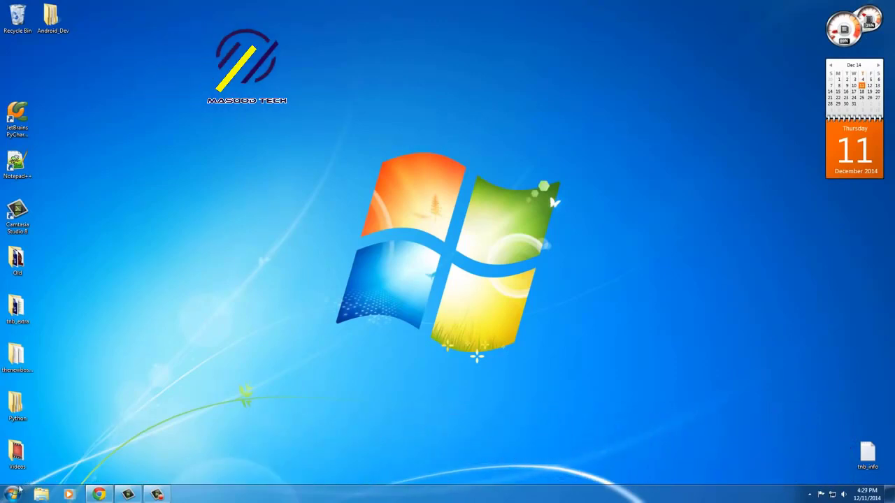
# - Navigate from Computer through Local Disk (C:), Program Files and Java into the jdk1.8.0_25 folder
pyautogui.click(11, 494)
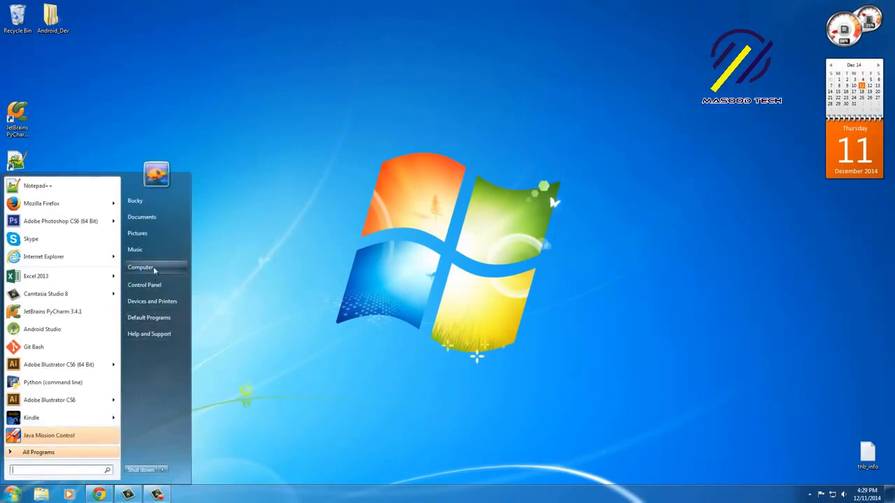
pyautogui.click(140, 267)
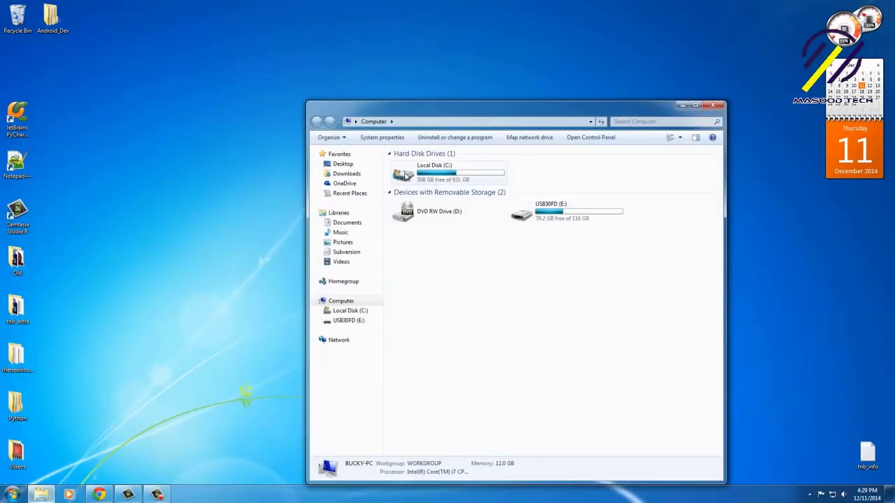
pyautogui.doubleClick(425, 172)
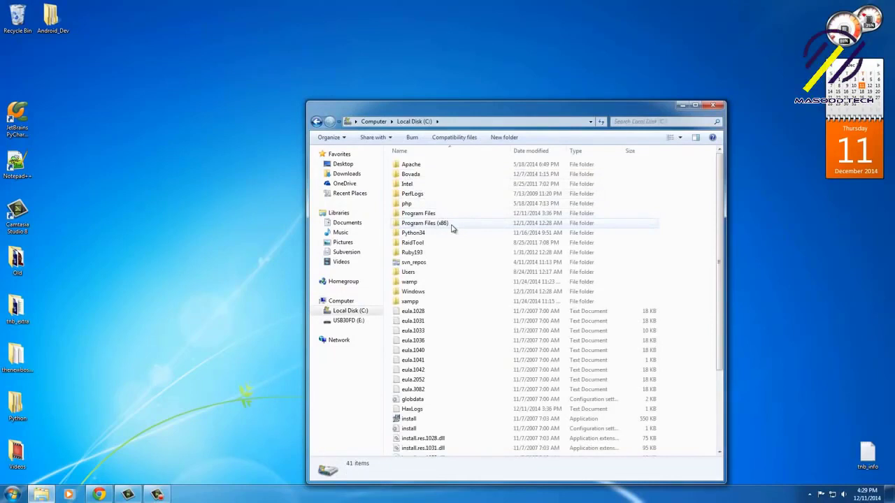
pyautogui.moveTo(425, 223)
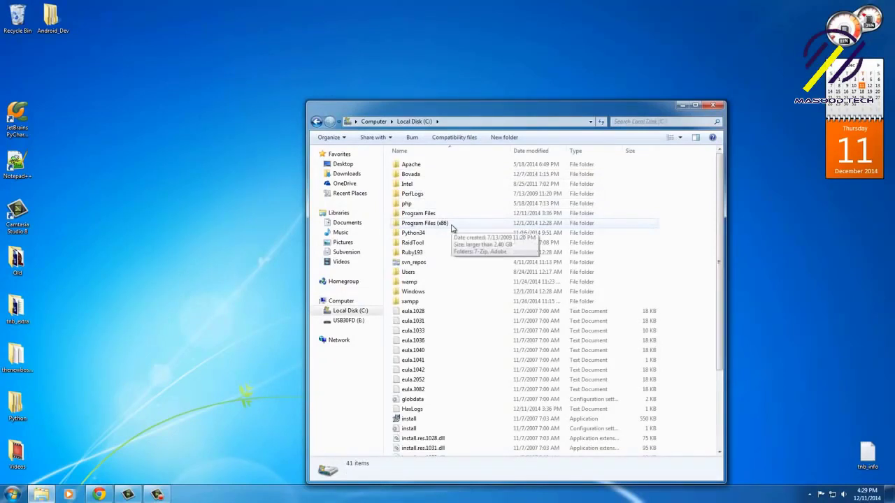
pyautogui.moveTo(437, 193)
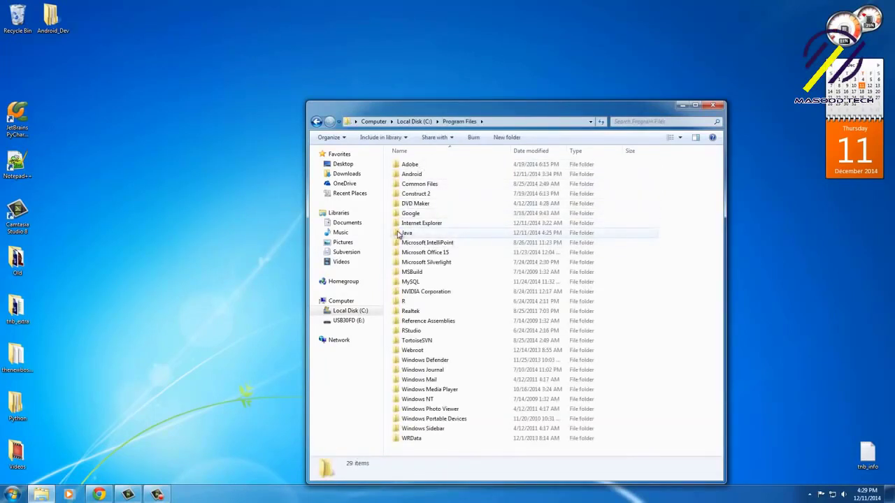
pyautogui.doubleClick(406, 233)
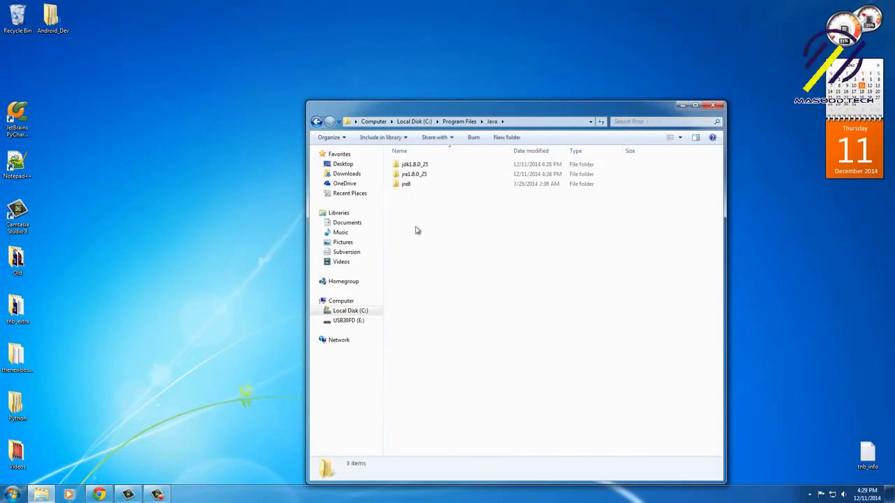
pyautogui.moveTo(414, 173)
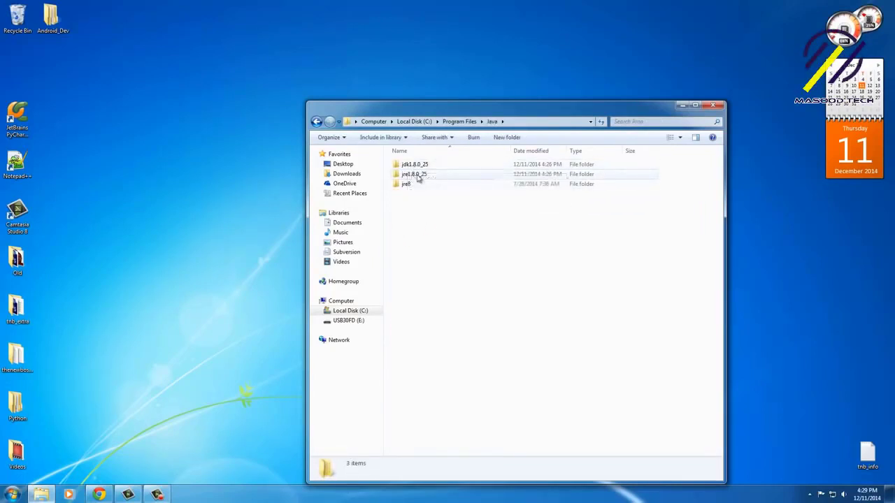
pyautogui.click(414, 174)
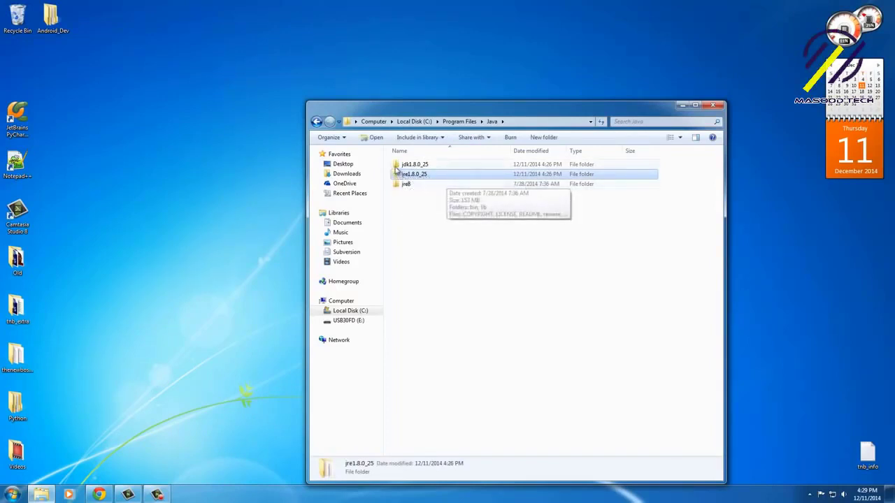
pyautogui.moveTo(414, 164)
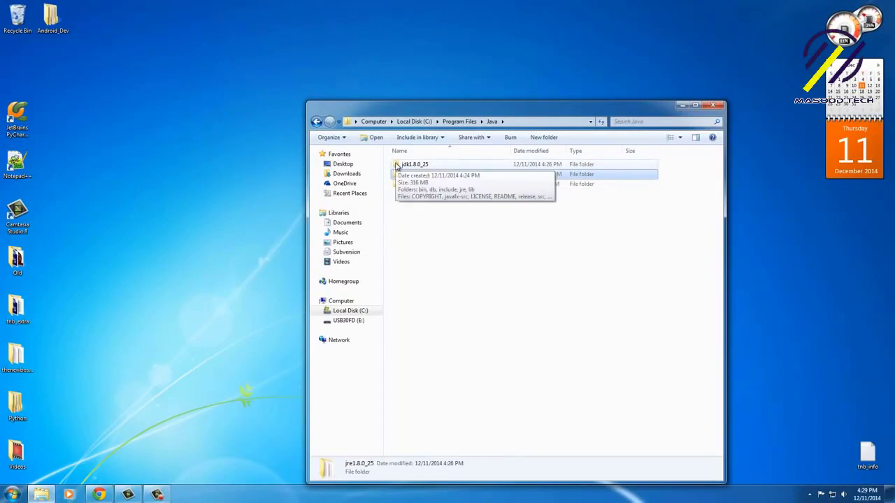
pyautogui.doubleClick(414, 165)
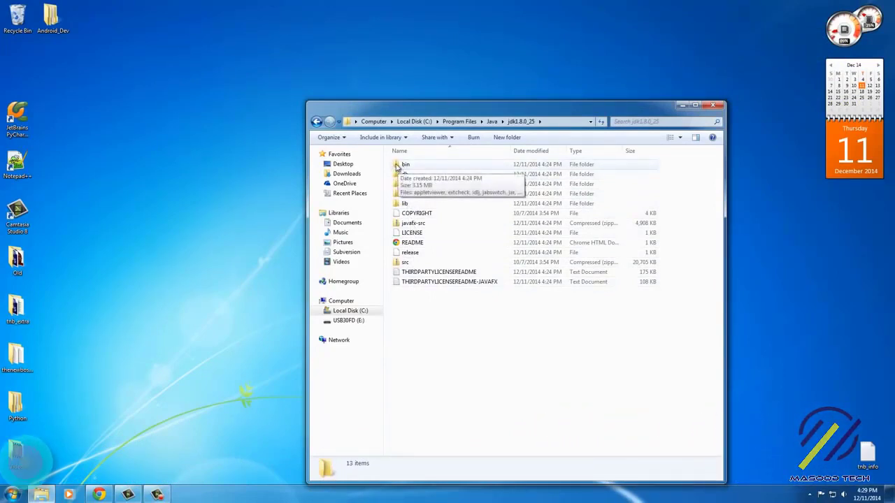
# - Copy the path C:\Program Files\Java\jdk1.8.0_25 from the bin folder's Properties location
pyautogui.rightClick(406, 164)
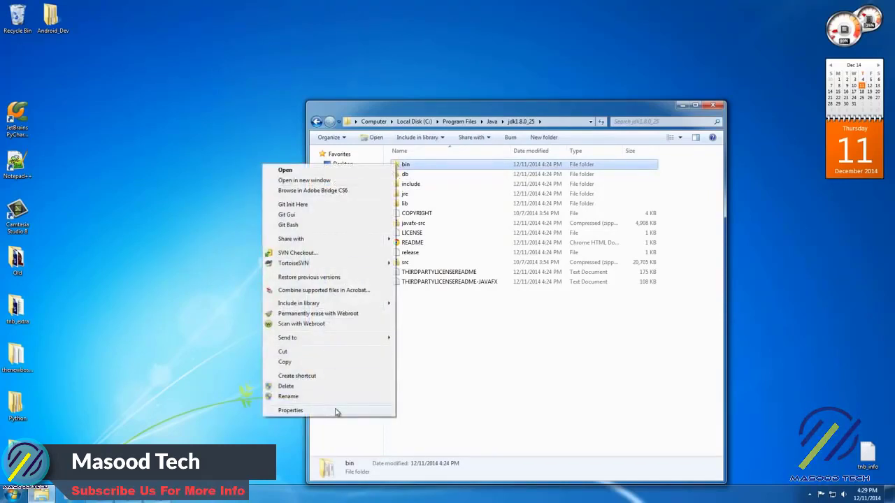
pyautogui.click(291, 411)
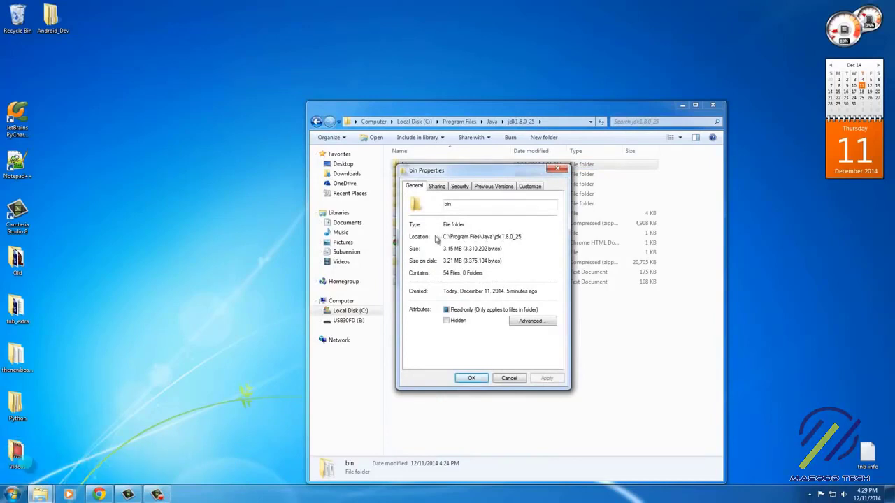
pyautogui.doubleClick(506, 237)
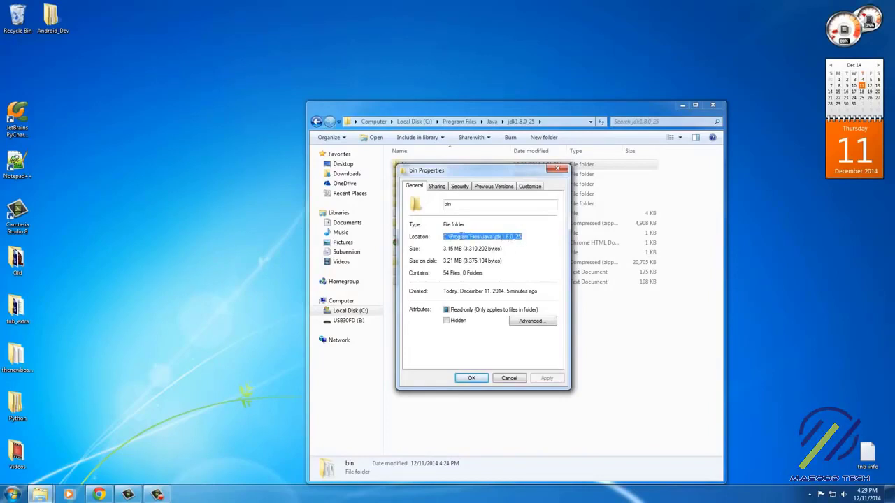
pyautogui.rightClick(483, 237)
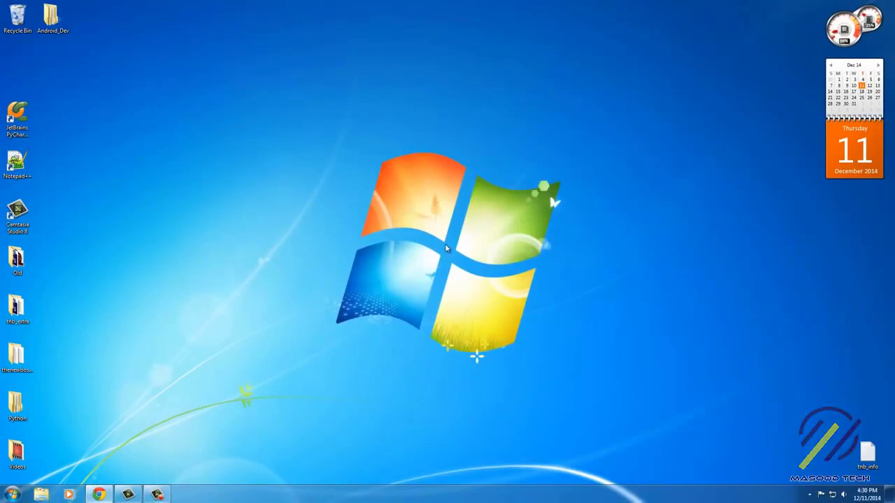
pyautogui.moveTo(439, 252)
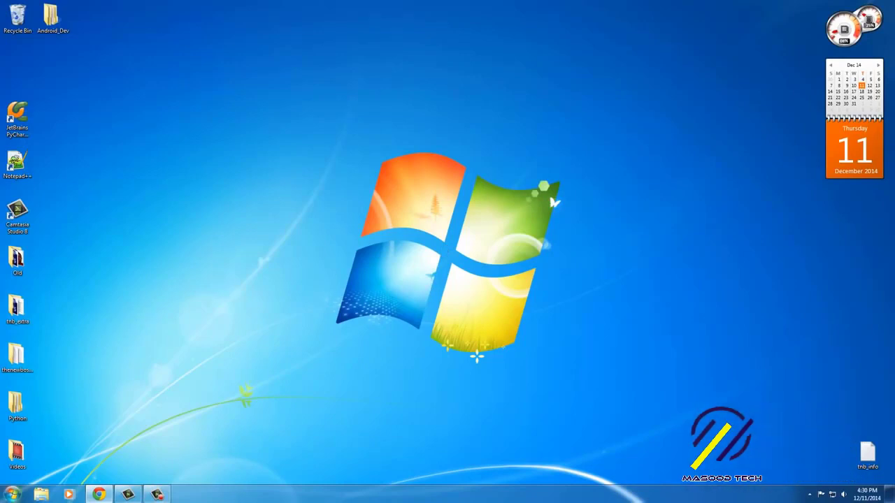
# - Open the System window via Computer > Properties from the Start menu
pyautogui.click(11, 495)
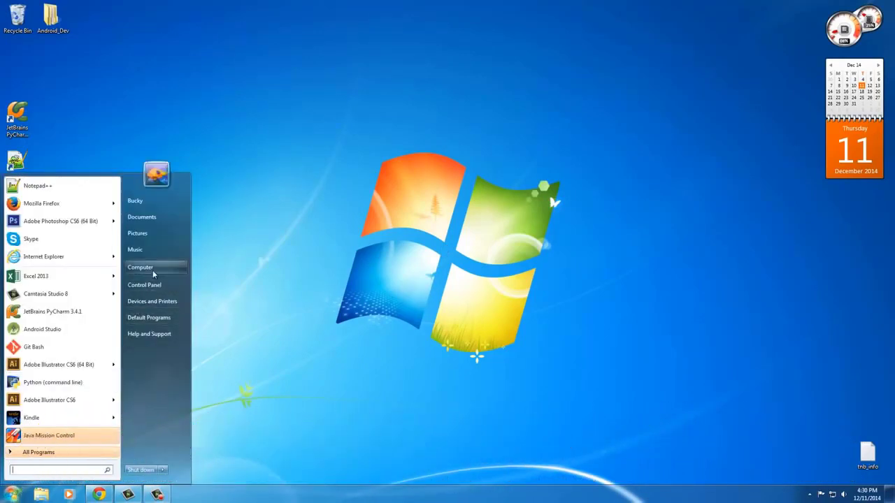
pyautogui.rightClick(140, 268)
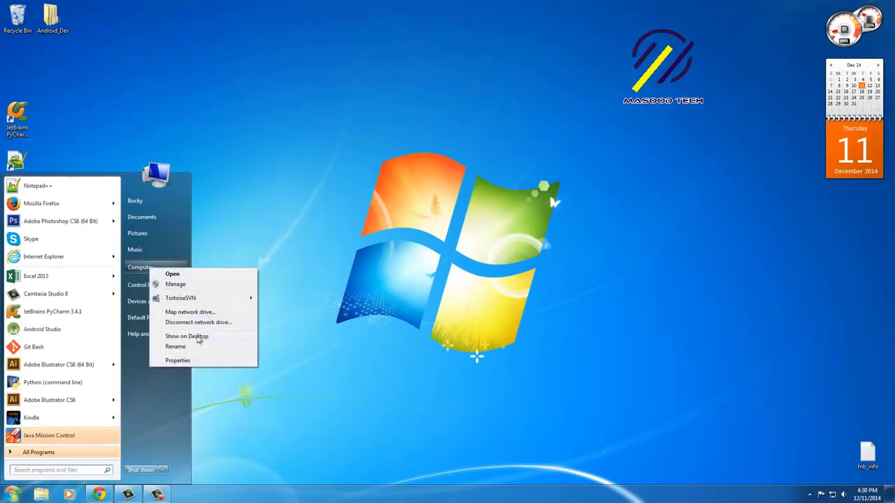
pyautogui.click(178, 361)
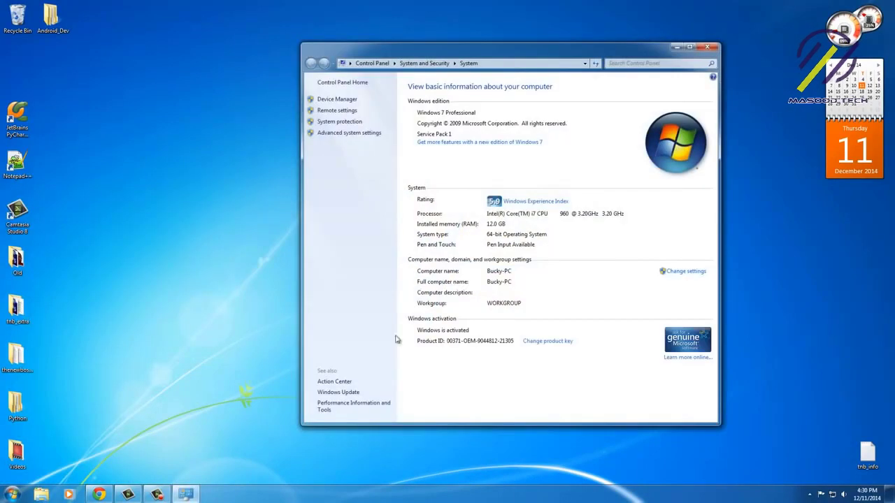
pyautogui.moveTo(348, 132)
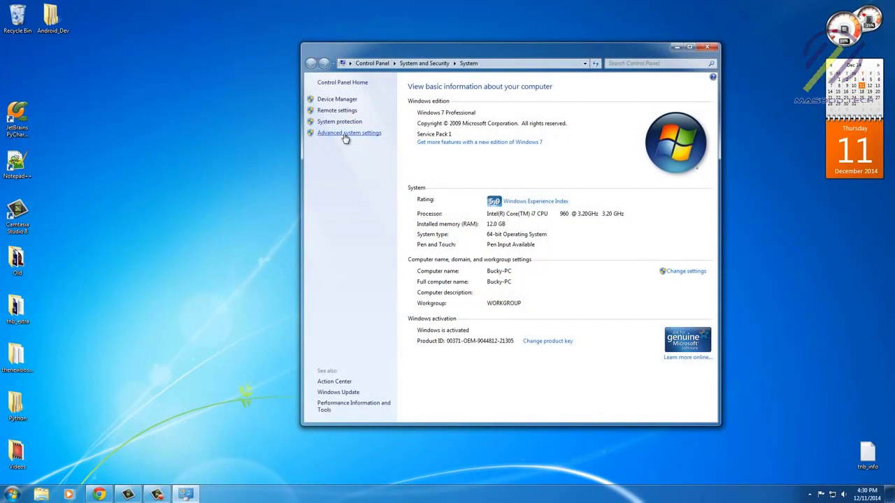
# - Reach Environment Variables through Advanced system settings and delete the old JAVA_HOME user variable
pyautogui.click(349, 133)
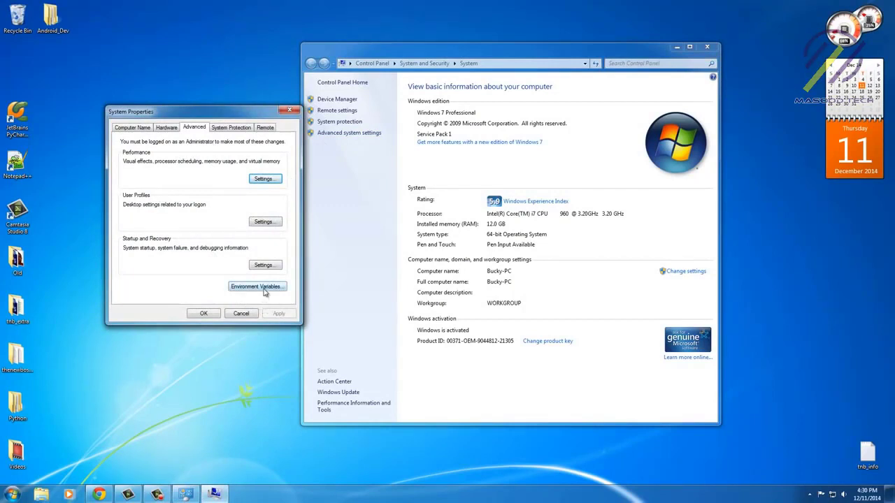
pyautogui.click(257, 287)
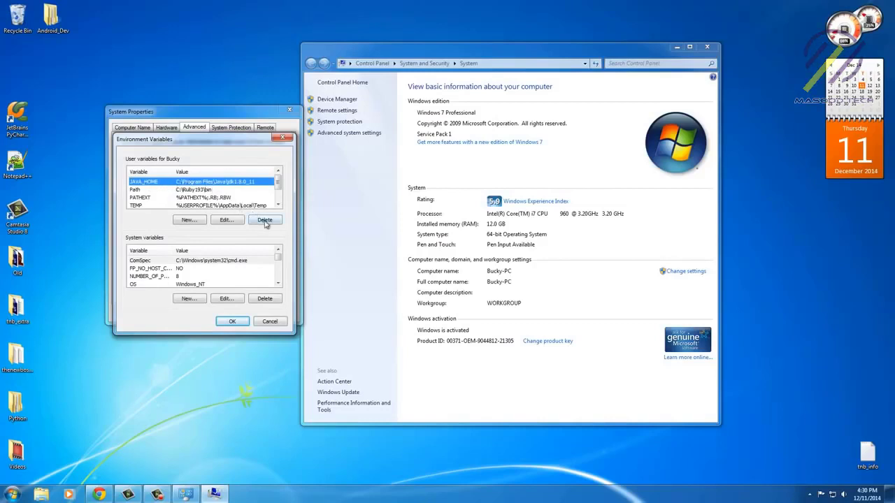
pyautogui.click(264, 220)
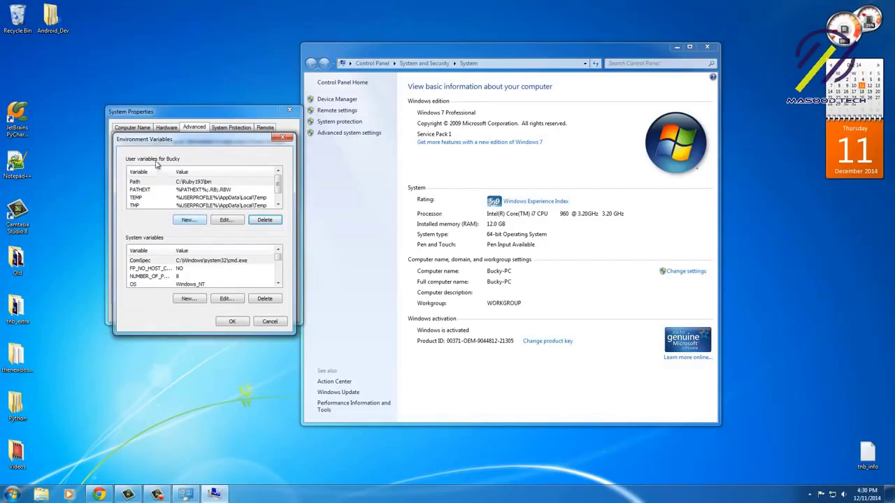
# - Create user variable JAVA_HOME with value C:\Program Files\Java\jdk1.8.0_25
pyautogui.click(187, 220)
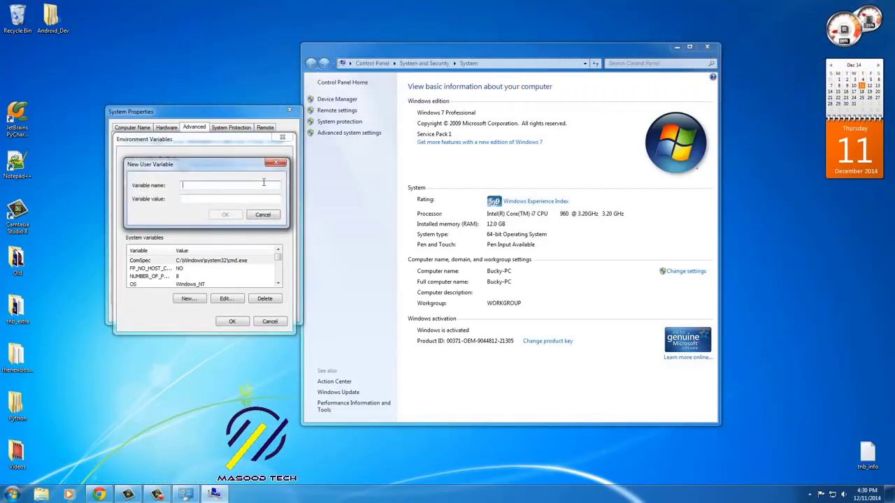
pyautogui.write('JAVA_HOME')
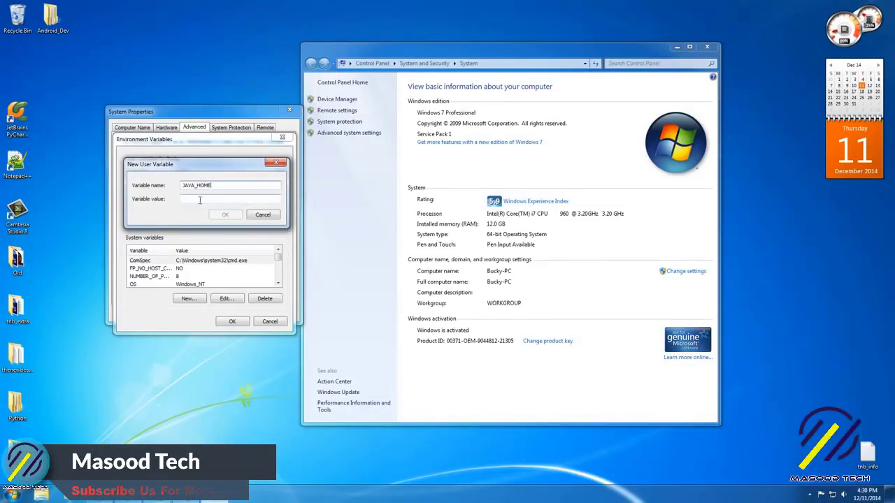
pyautogui.write('C:\\Program Files\\Java\\jdk1.8.0_25')
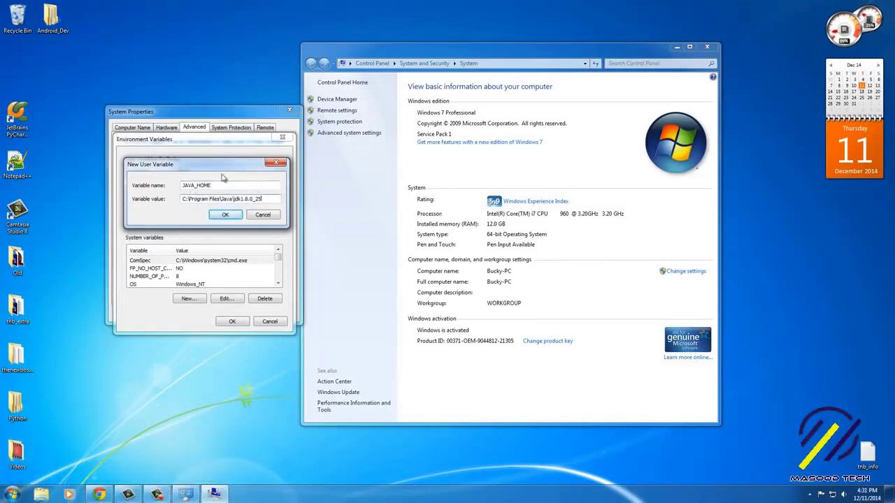
pyautogui.click(223, 214)
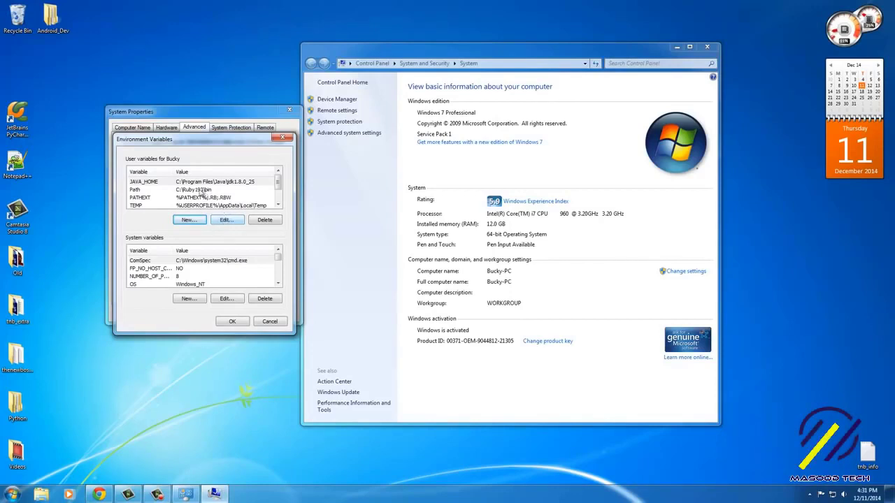
# - Verify the new JAVA_HOME entry and save the environment variable changes
pyautogui.click(203, 182)
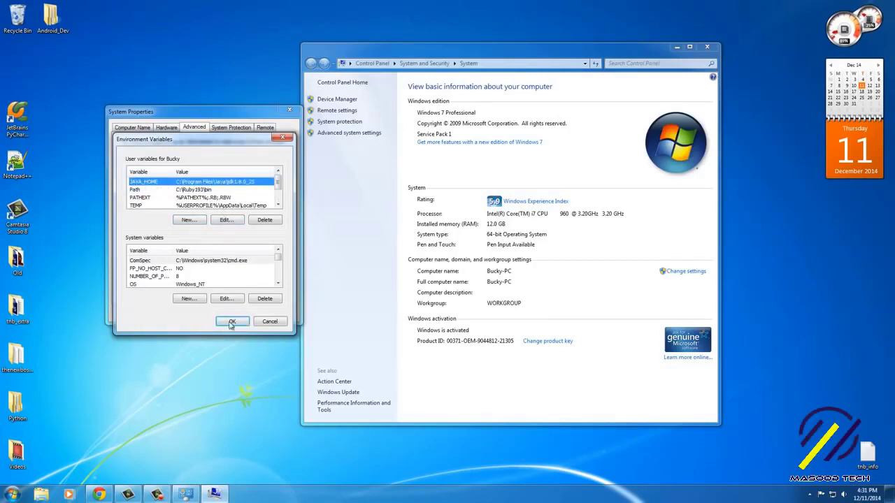
pyautogui.click(232, 322)
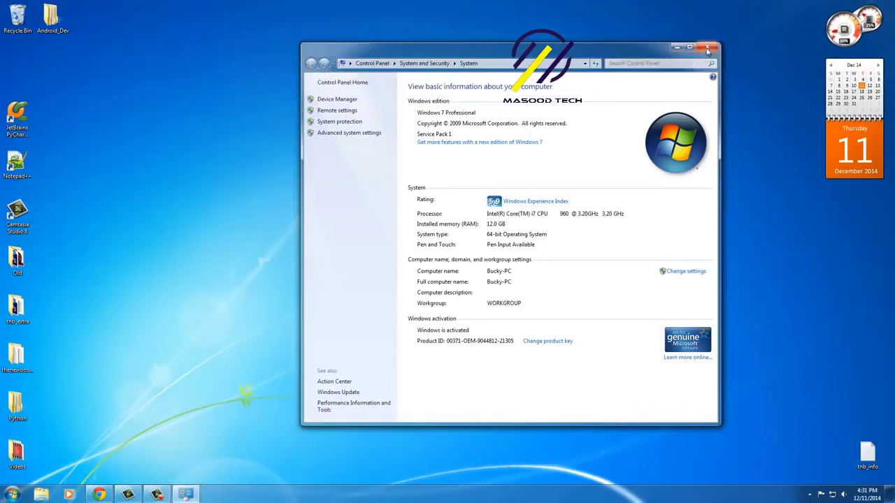
# - Close the System information window
pyautogui.click(708, 47)
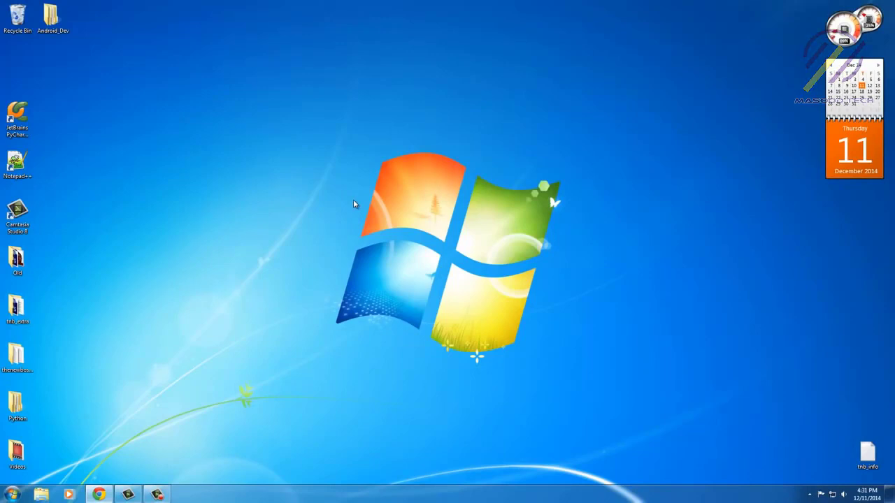
pyautogui.moveTo(254, 347)
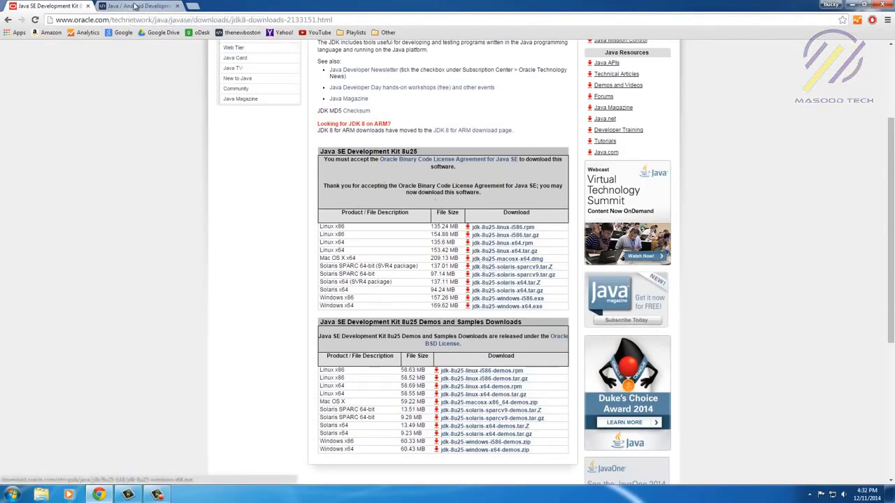
# - Browse thenewboston's Java / Android Development forum and scroll through its topic list
pyautogui.click(137, 5)
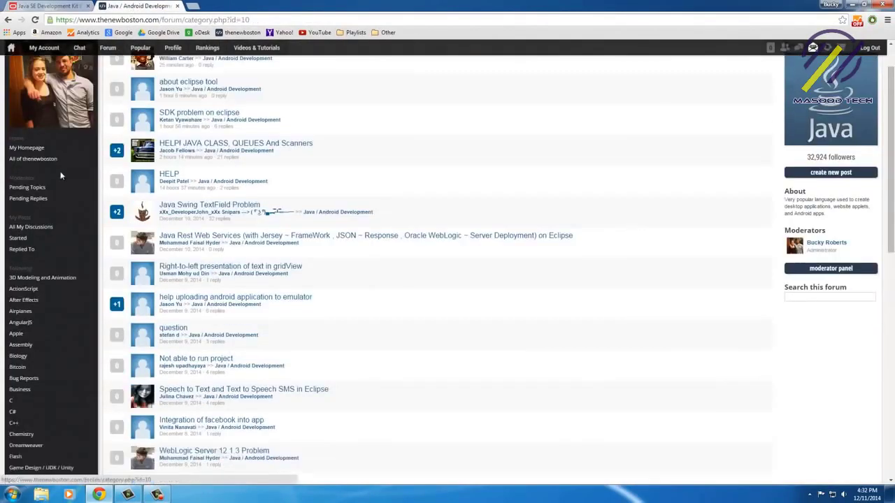
pyautogui.scroll(-3)
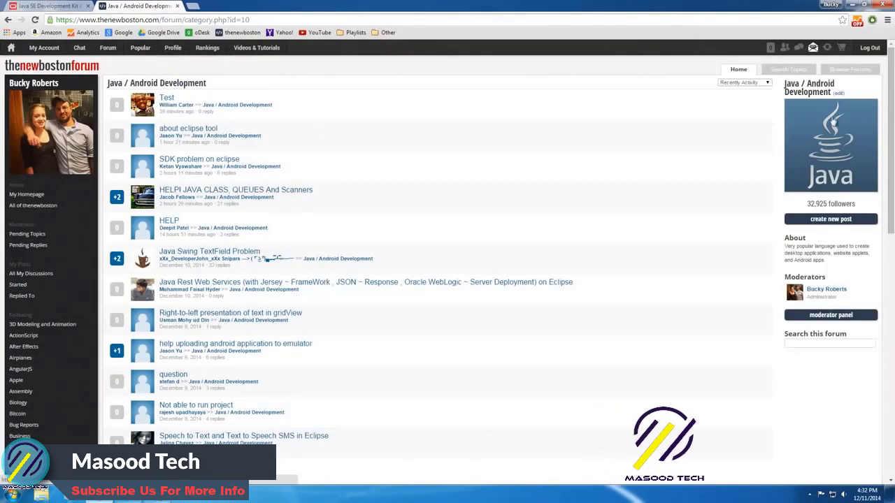
pyautogui.click(831, 218)
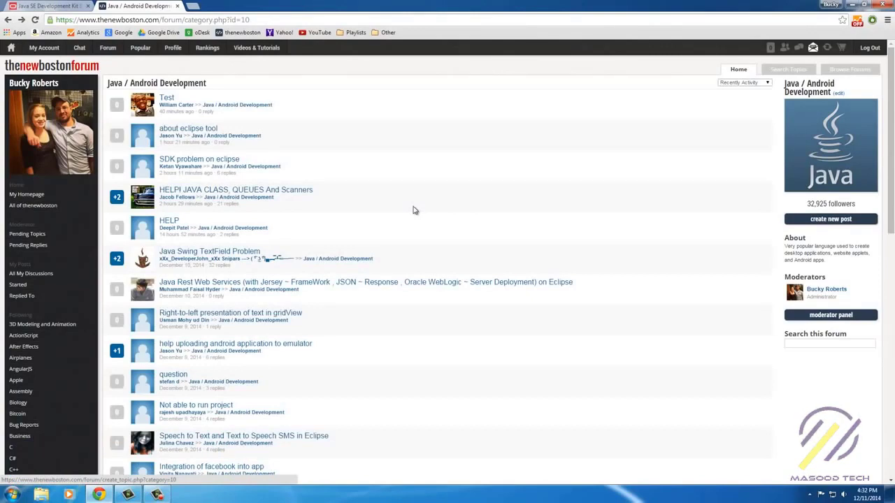
pyautogui.scroll(-3)
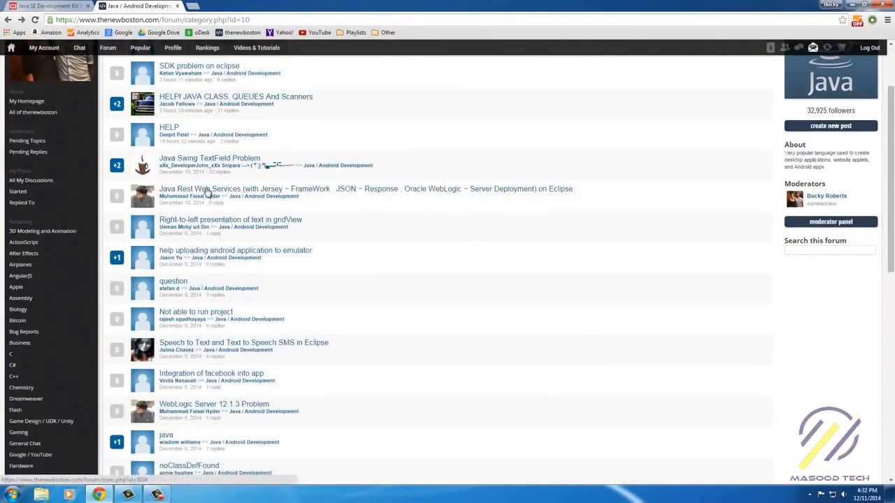
pyautogui.scroll(-3)
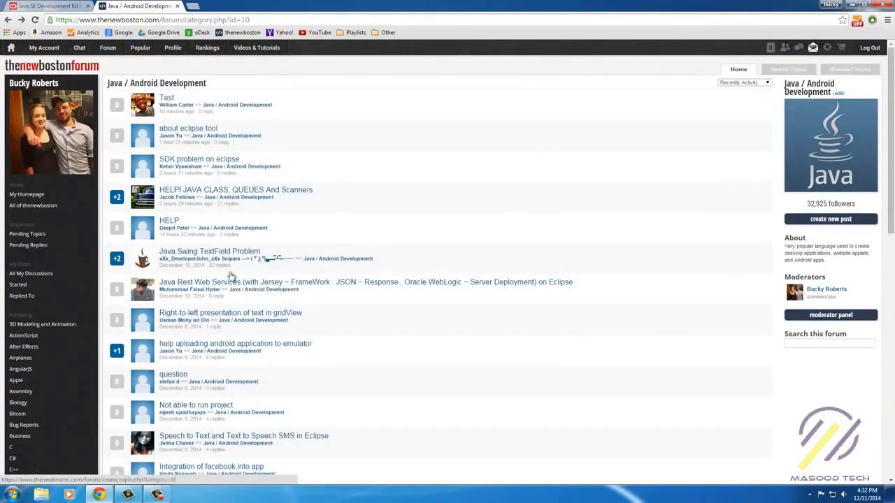
pyautogui.moveTo(470, 247)
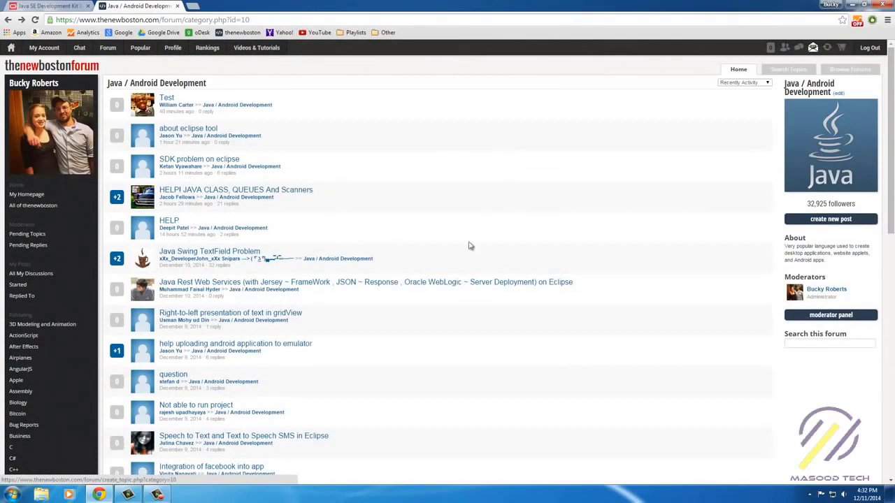
pyautogui.moveTo(498, 199)
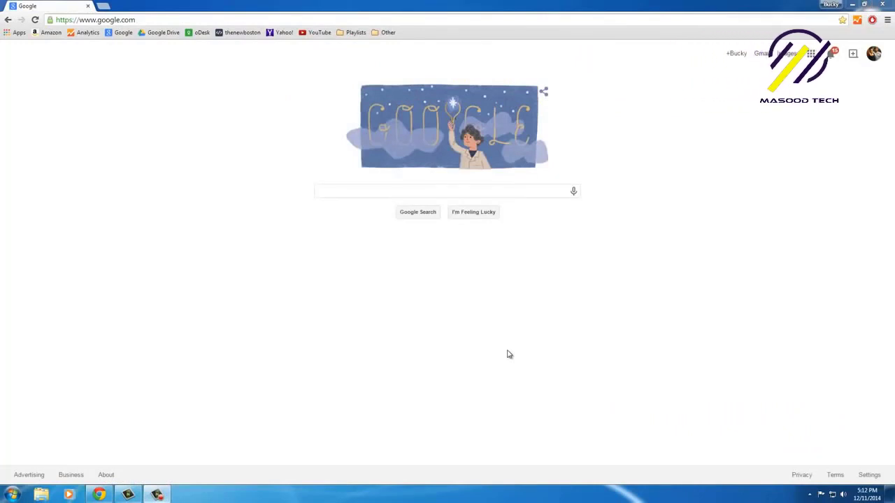
pyautogui.moveTo(519, 273)
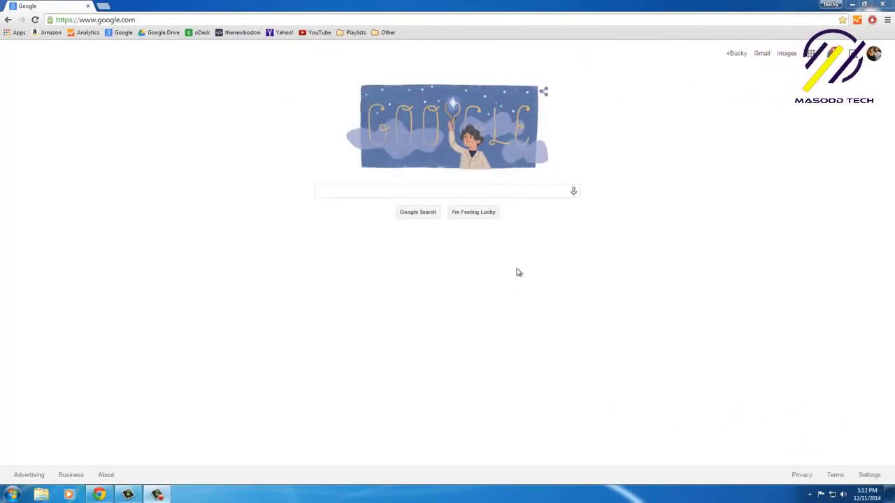
# - Begin a Google search by entering 'down' in the search box
pyautogui.click(433, 192)
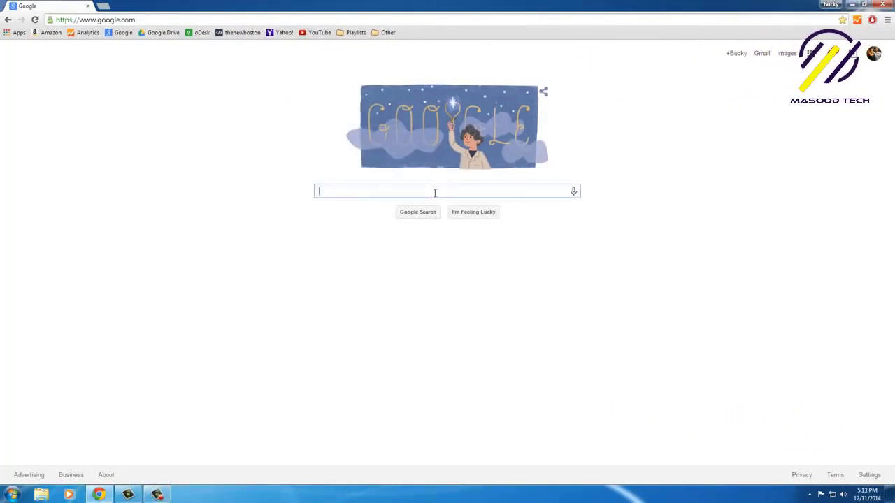
pyautogui.write('down')
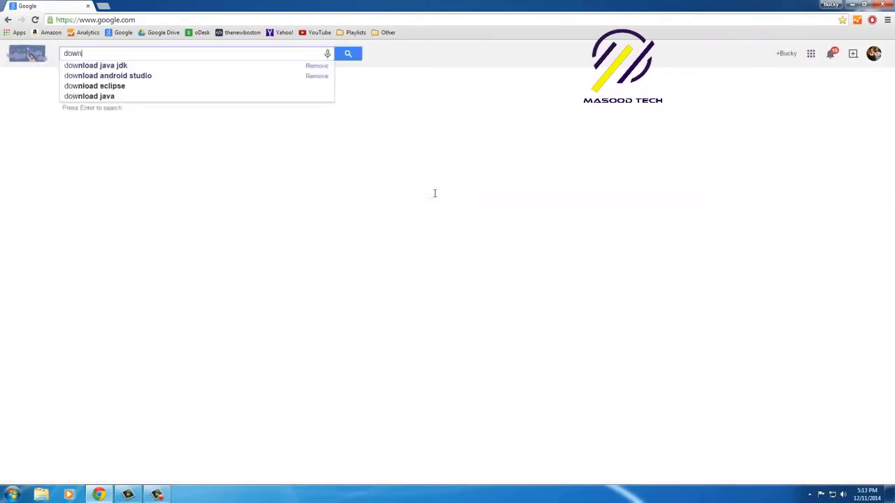